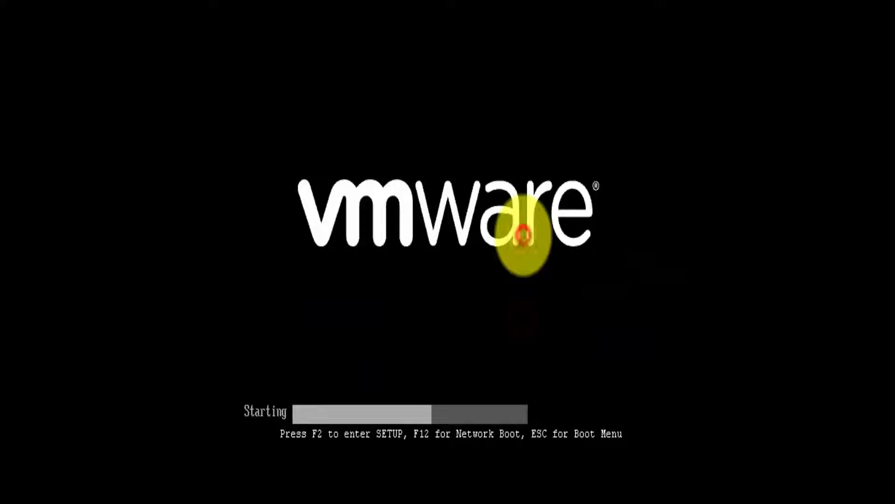
Step: Boot the VM from the Windows 7 installation disc to reach the language setup screen
key("Escape")
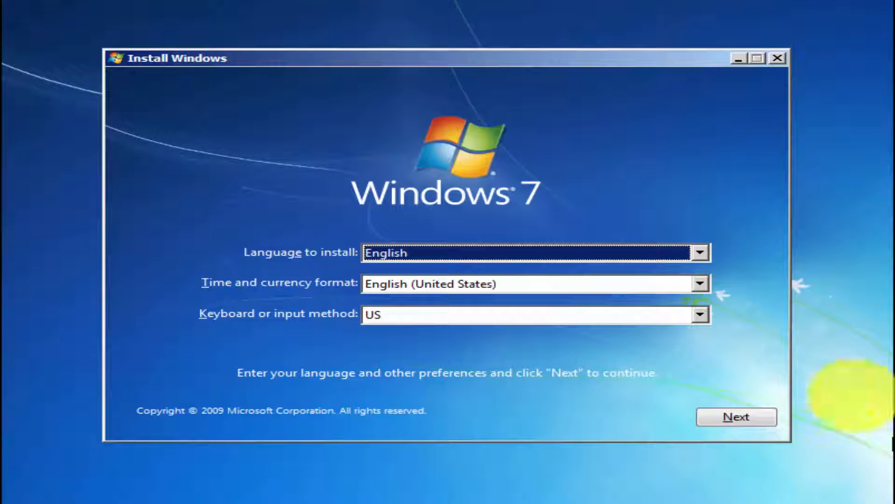
Step: Accept the English/US language settings and continue into the recovery tools list
left_click(736, 416)
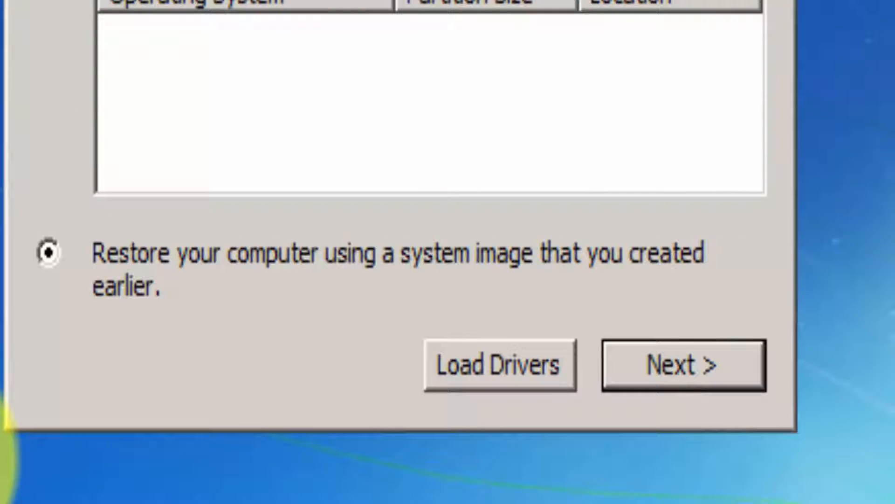
left_click(684, 365)
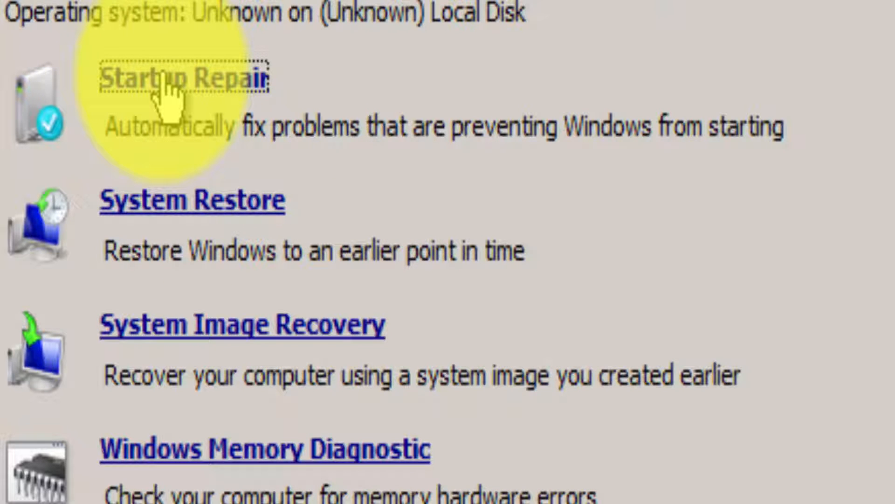
Step: Run Startup Repair to completion and return to the recovery tools list
left_click(184, 77)
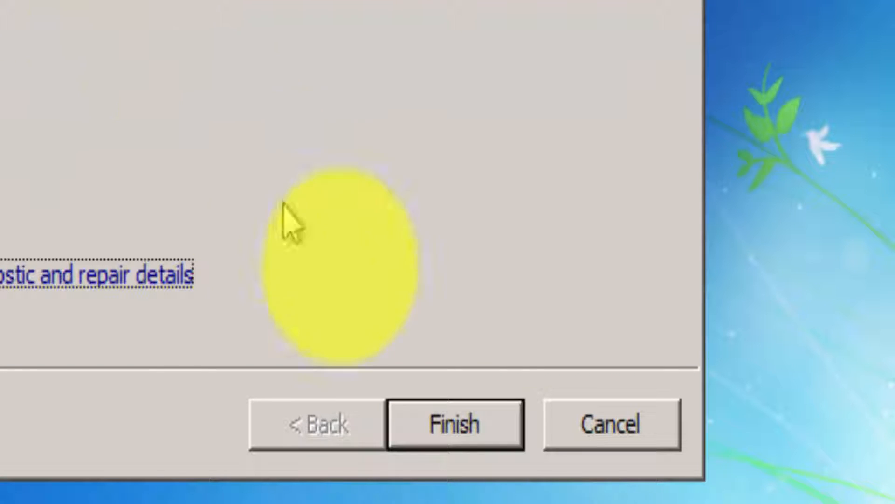
left_click(453, 424)
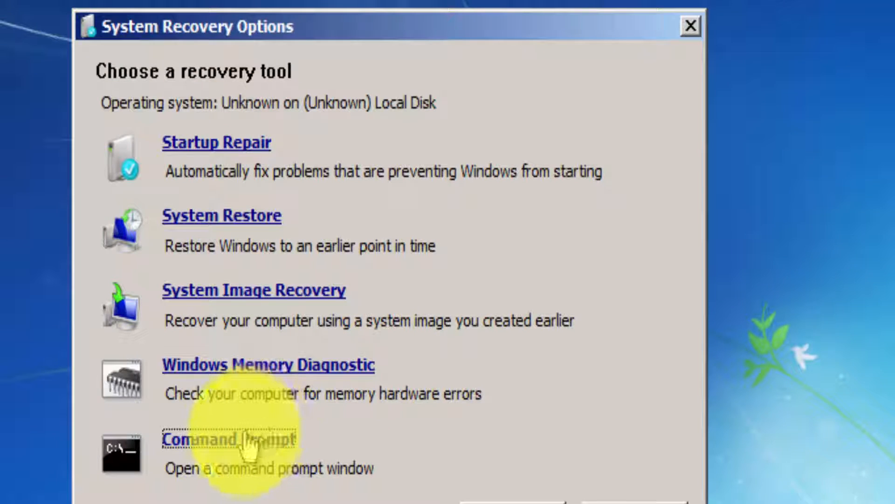
Step: Repair the master boot record with bootrec /fixmbr in Command Prompt
left_click(231, 439)
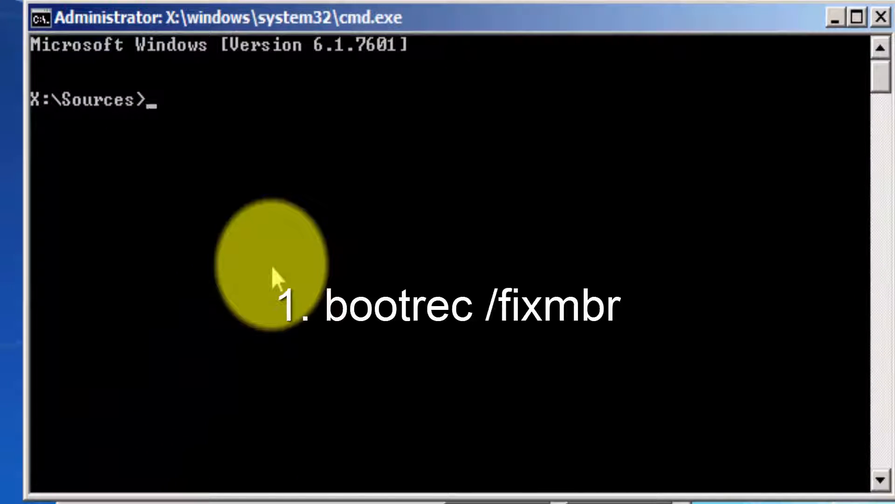
type("bootrec")
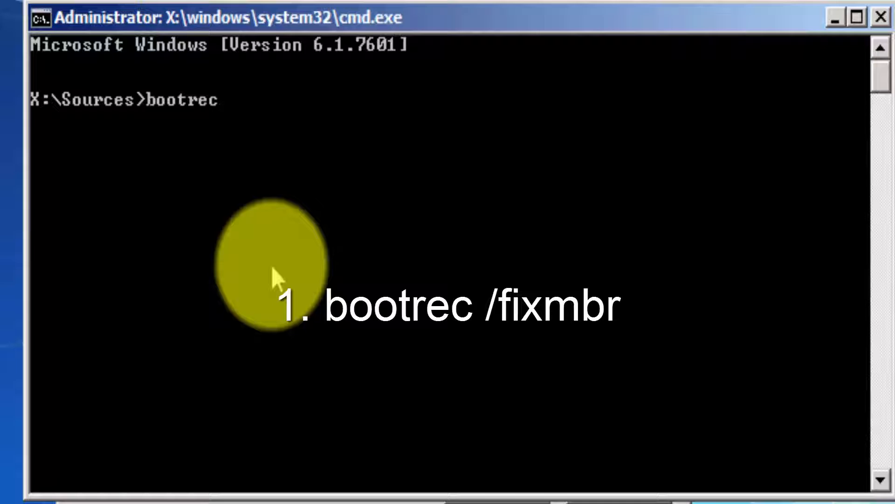
type("/fixmbr")
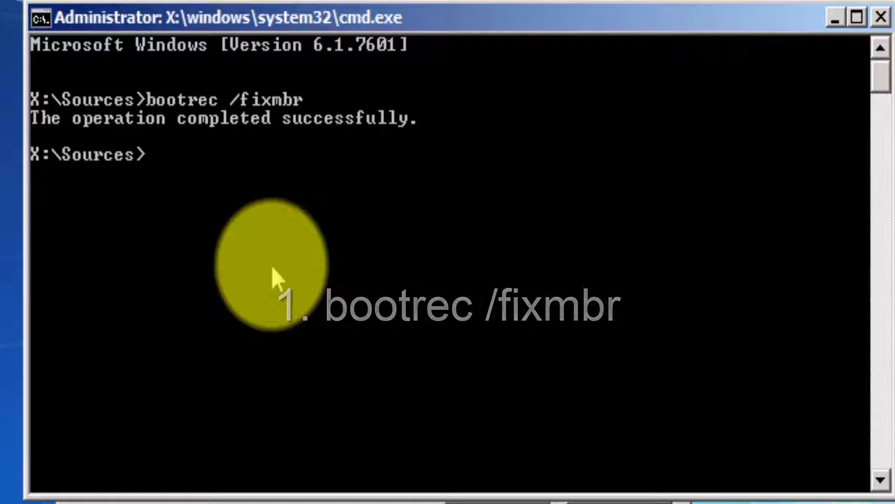
Step: Repair the boot sector with bootrec /fixboot
type("bootrec")
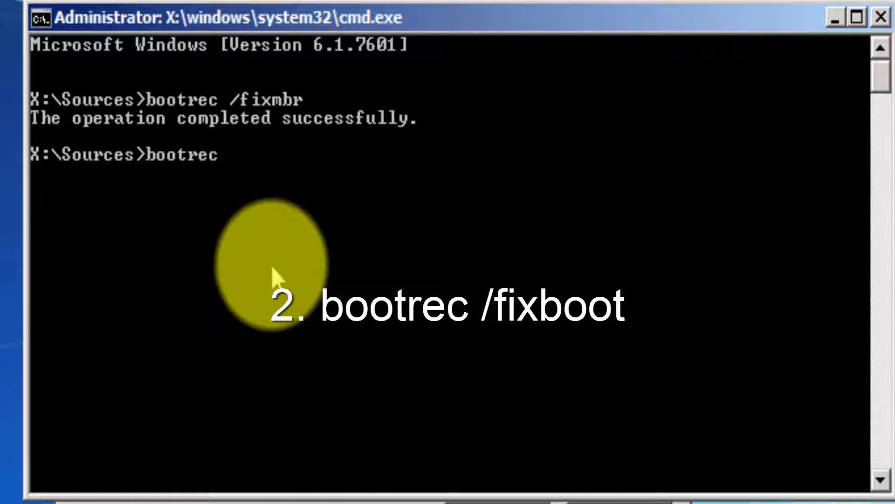
type("/")
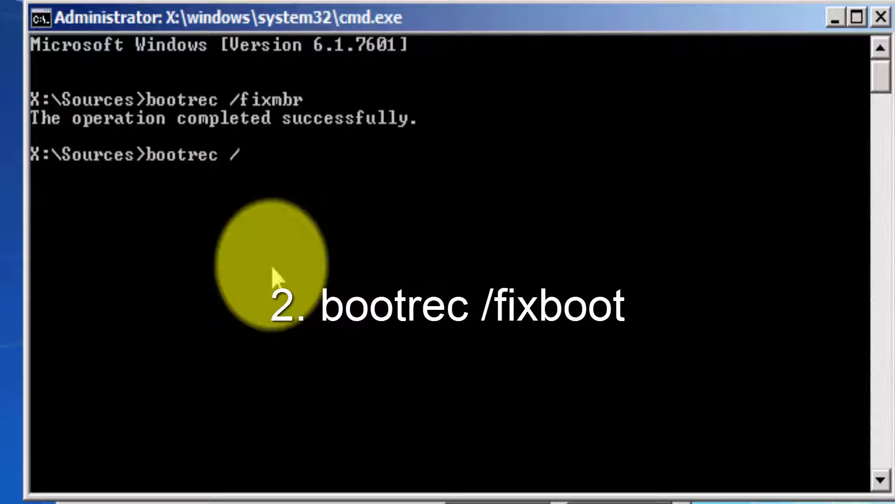
type("fixboot")
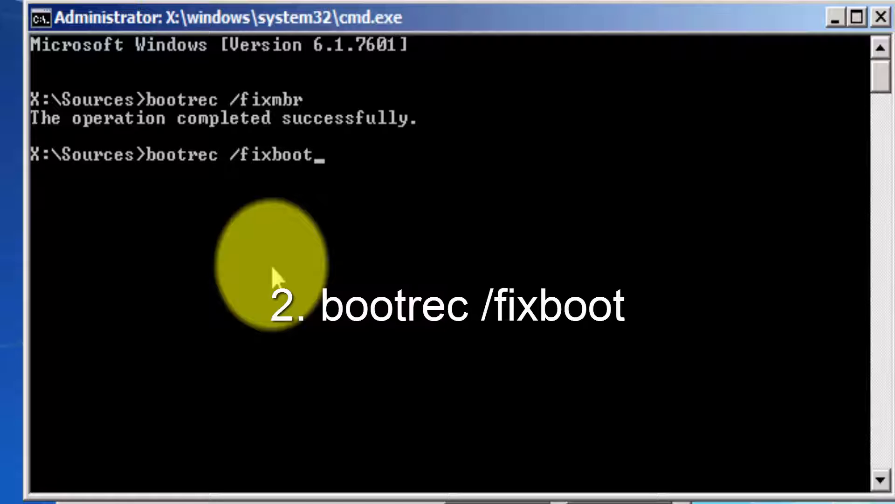
key("Return")
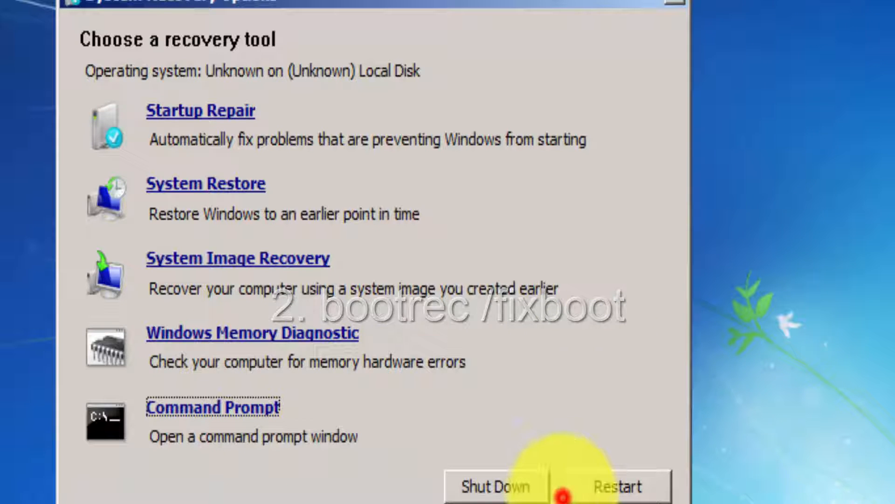
Step: Restart the machine from System Recovery Options so Windows 7 boots to the desktop
left_click(618, 486)
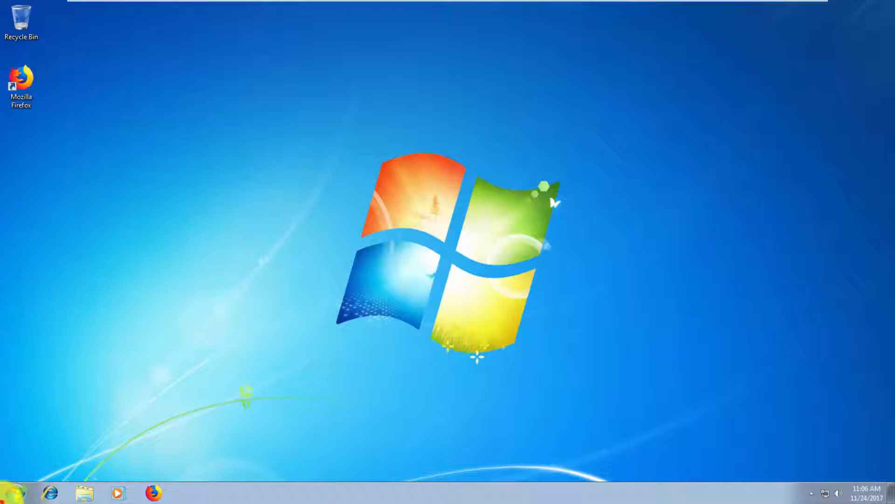
Step: Locate the memz by iTzDrK_ archive under Documents and delete it, bringing up the confirmation
left_click(14, 492)
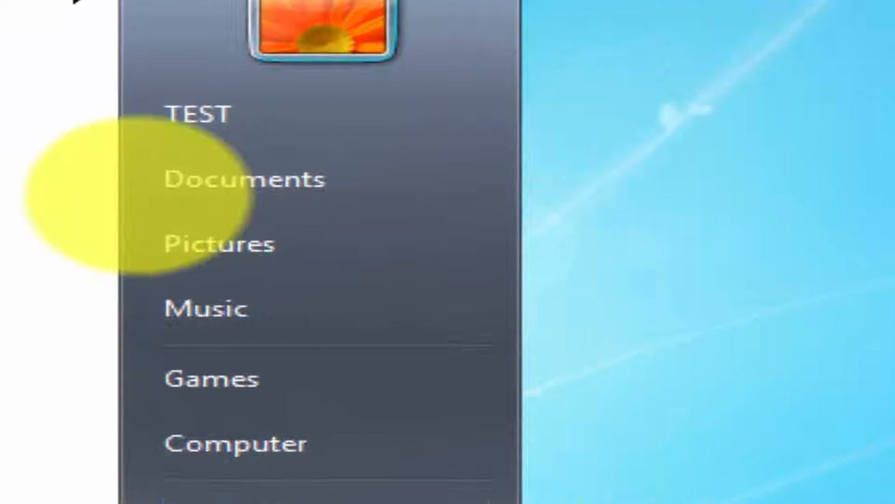
left_click(244, 179)
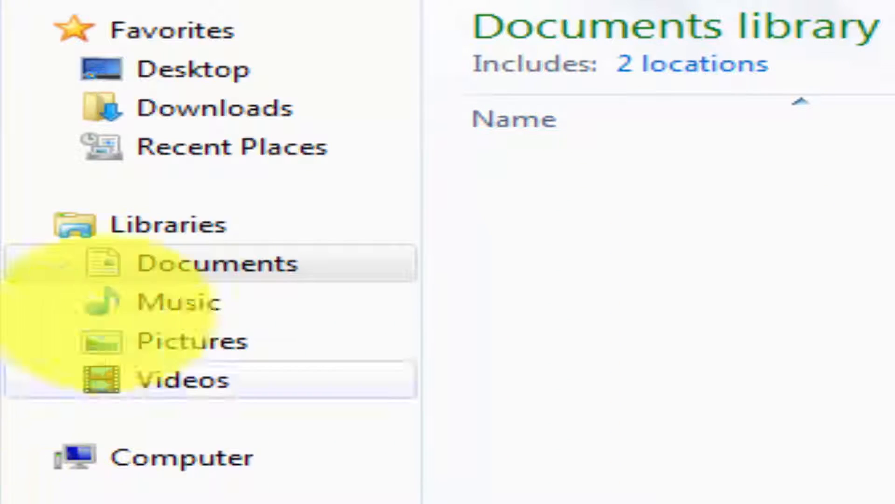
left_click(214, 108)
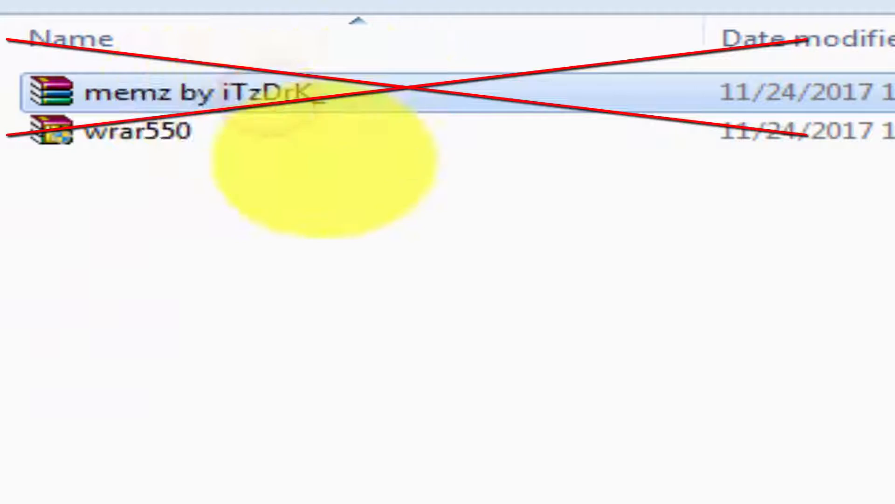
key("Delete")
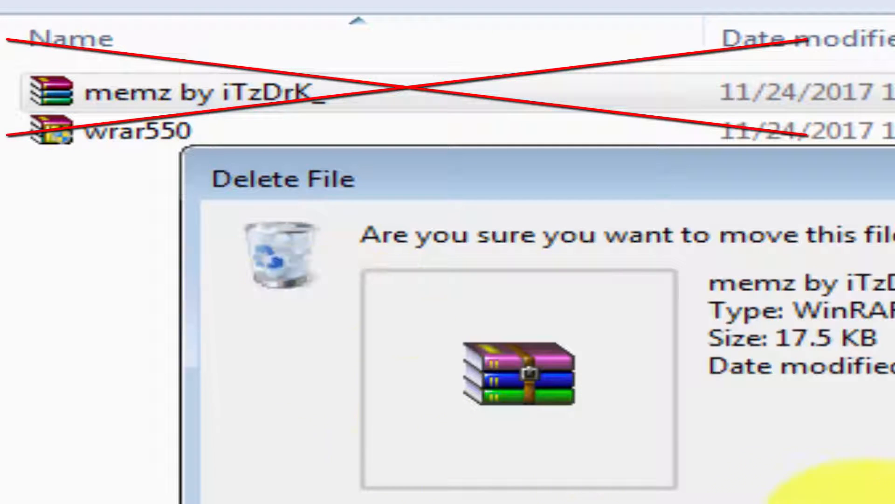